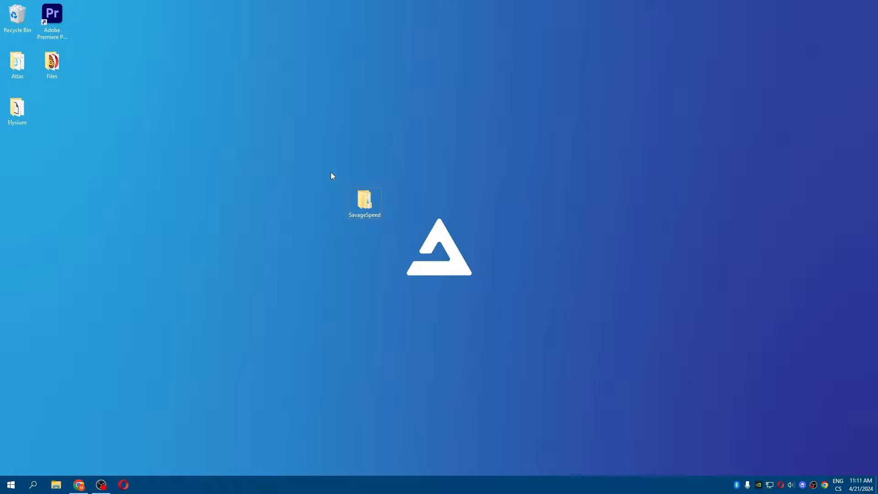
Navigate from the desktop SavageSpeed folder into Debug and bring up SavageSpeed.exe's actions.
{"action": "left_click", "coordinate": [365, 200]}
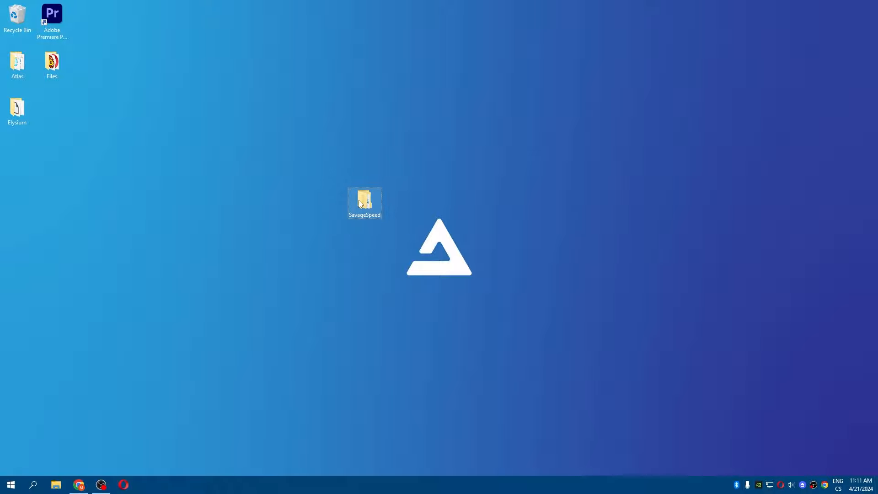
{"action": "double_click", "coordinate": [365, 200]}
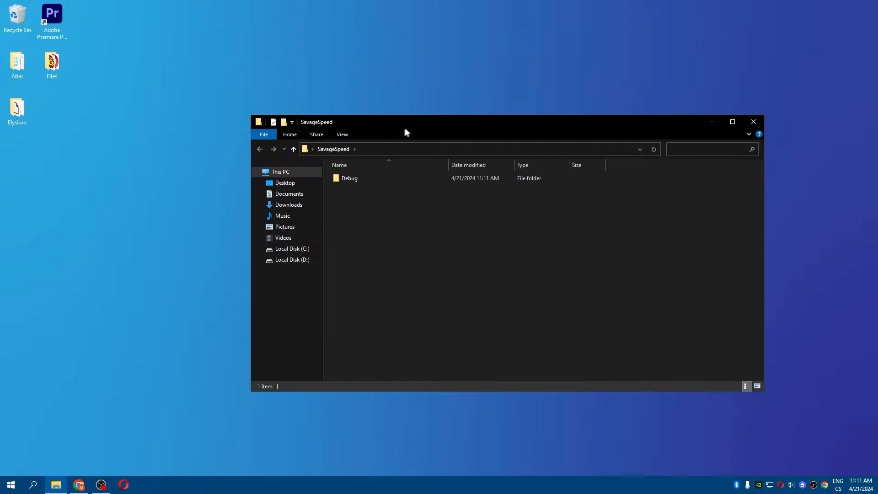
{"action": "double_click", "coordinate": [349, 178]}
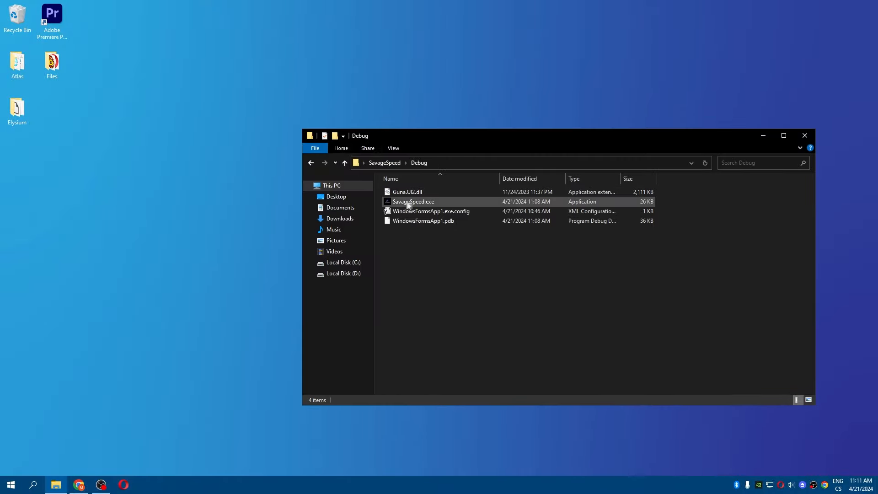
{"action": "right_click", "coordinate": [413, 202]}
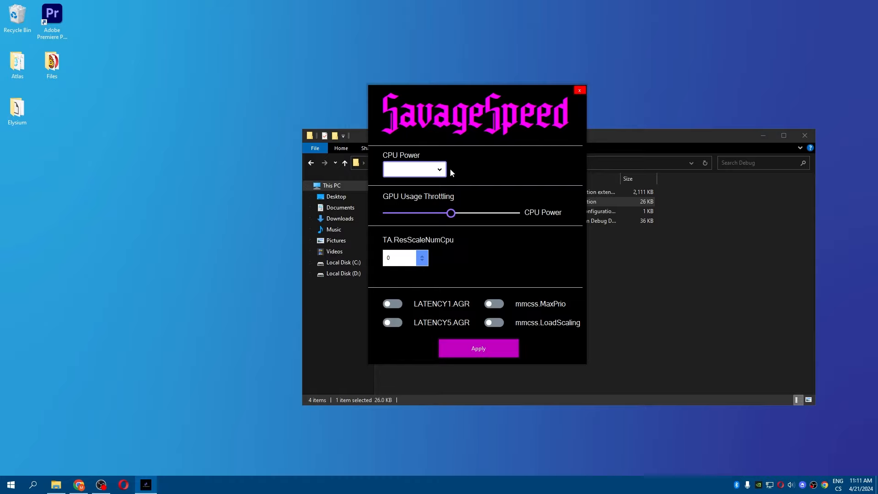
Choose the Optimized for Speed preset in the CPU Power list.
{"action": "left_click", "coordinate": [439, 170]}
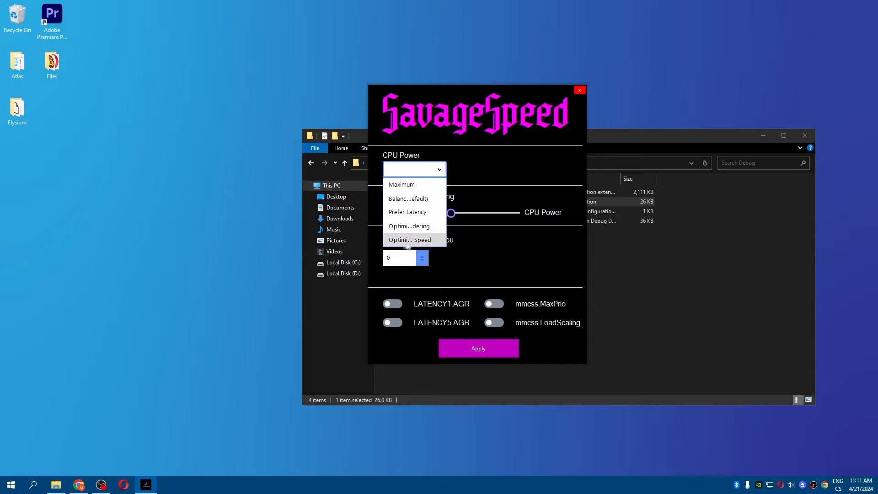
{"action": "mouse_move", "coordinate": [408, 198]}
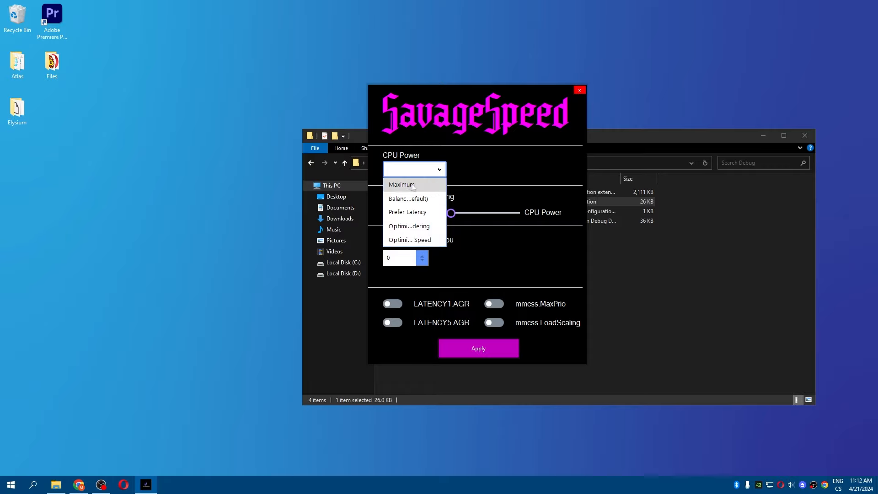
{"action": "mouse_move", "coordinate": [410, 226]}
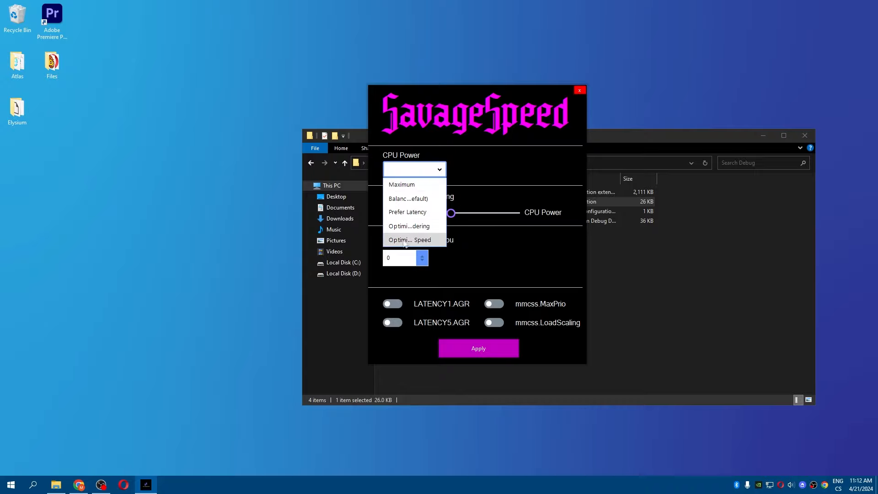
{"action": "left_click", "coordinate": [401, 184]}
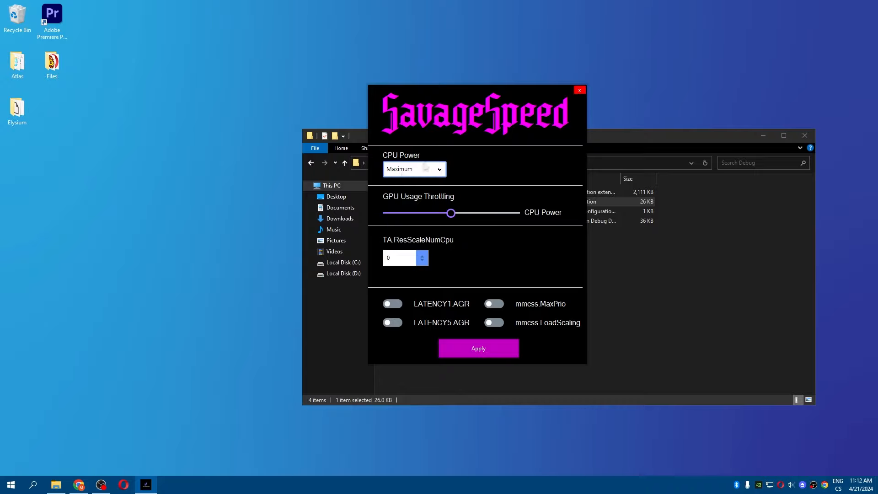
{"action": "left_click", "coordinate": [440, 168]}
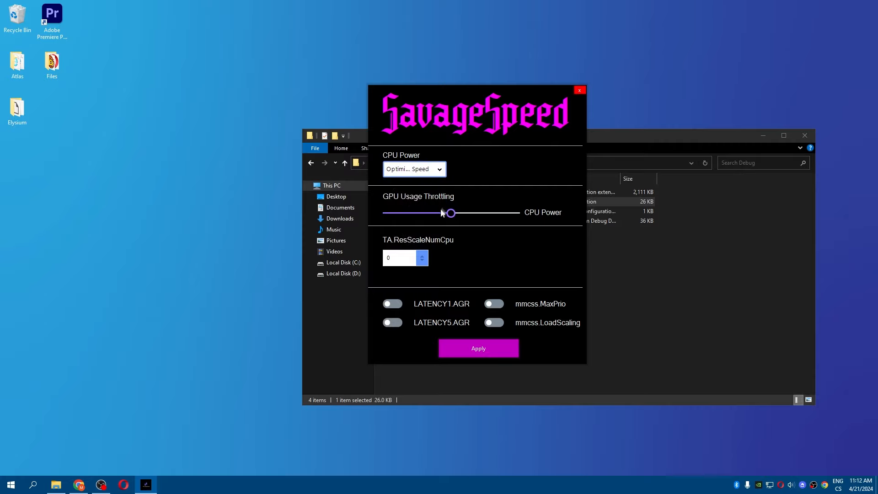
Sweep GPU Usage Throttling between 0 and 100, through 26 and 35, ending back at 0.
{"action": "left_click_drag", "start_coordinate": [450, 213], "coordinate": [386, 213]}
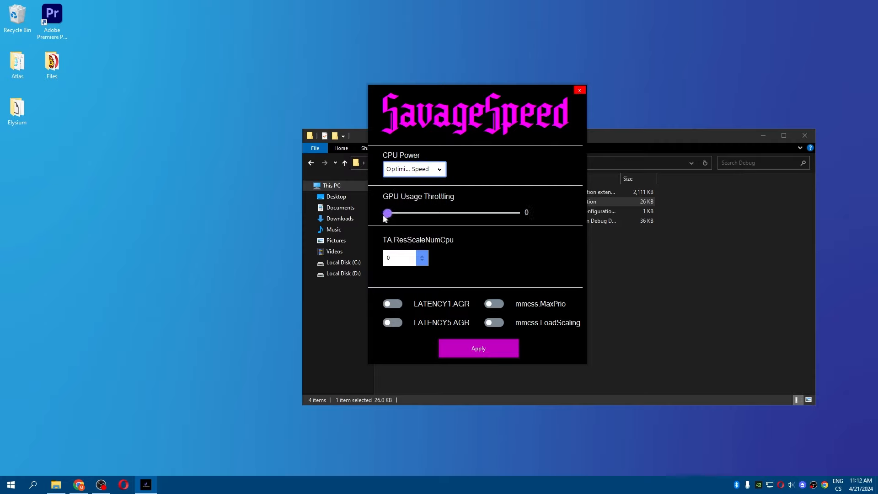
{"action": "mouse_move", "coordinate": [541, 208]}
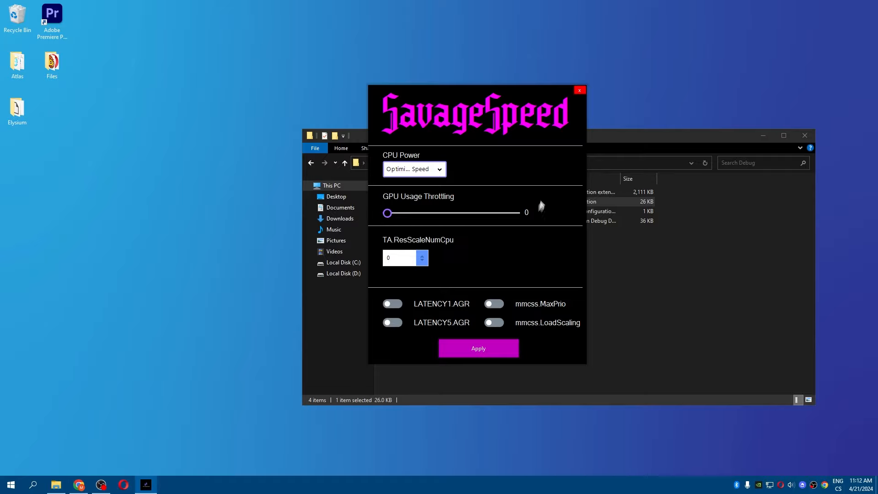
{"action": "left_click_drag", "start_coordinate": [386, 213], "coordinate": [515, 213]}
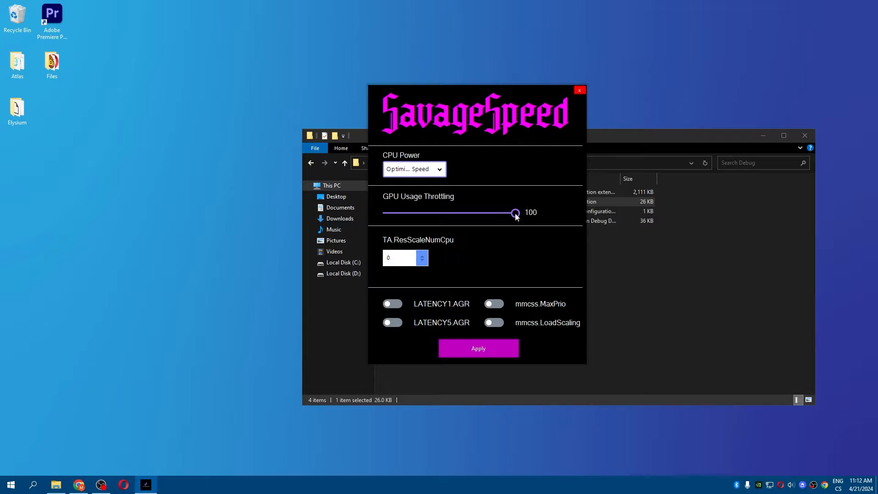
{"action": "left_click_drag", "start_coordinate": [515, 213], "coordinate": [386, 212]}
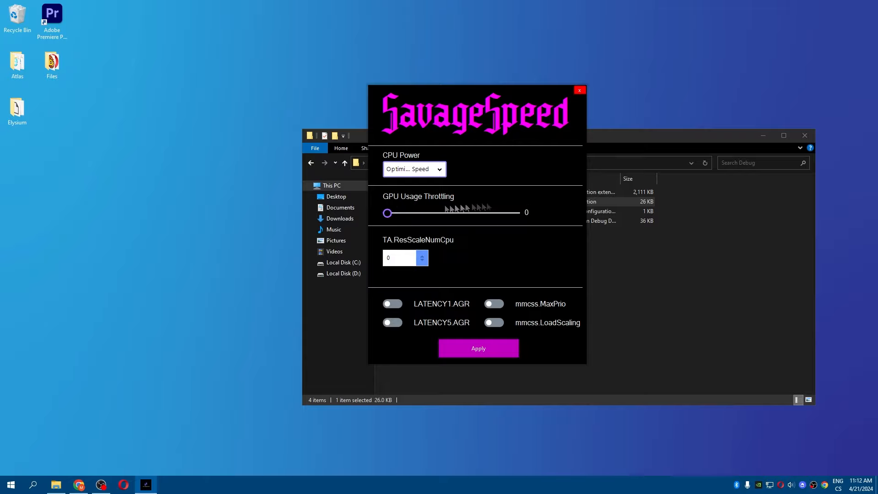
{"action": "left_click_drag", "start_coordinate": [386, 213], "coordinate": [421, 214]}
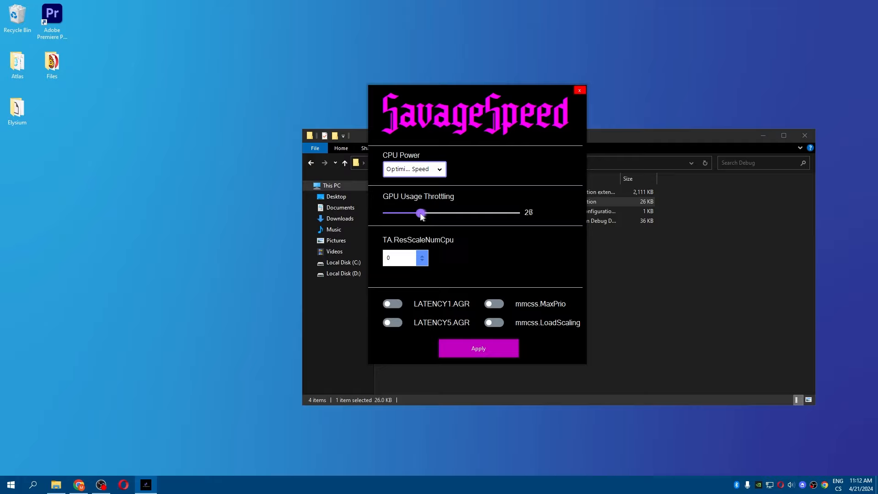
{"action": "left_click_drag", "start_coordinate": [421, 213], "coordinate": [432, 213]}
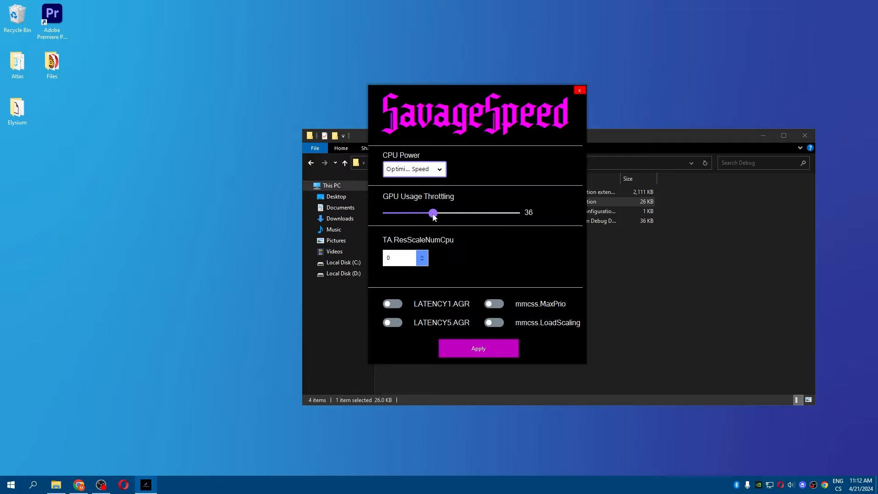
{"action": "left_click_drag", "start_coordinate": [433, 213], "coordinate": [430, 213]}
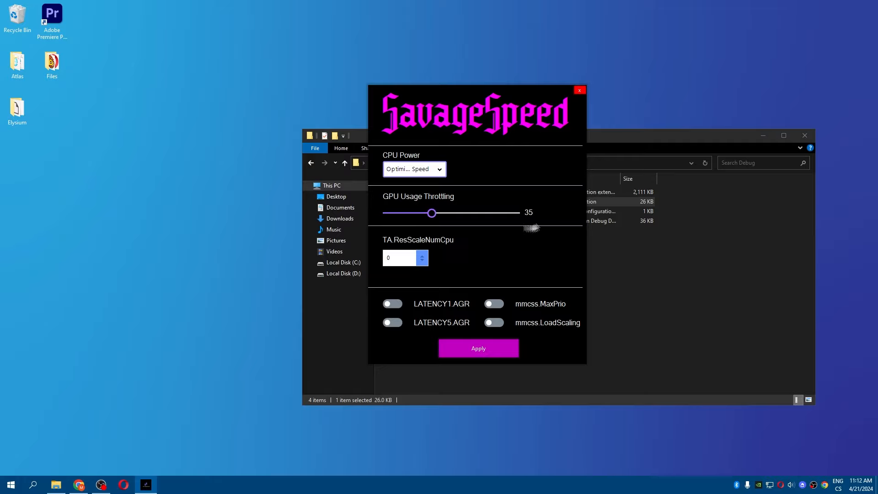
{"action": "left_click_drag", "start_coordinate": [431, 213], "coordinate": [386, 213]}
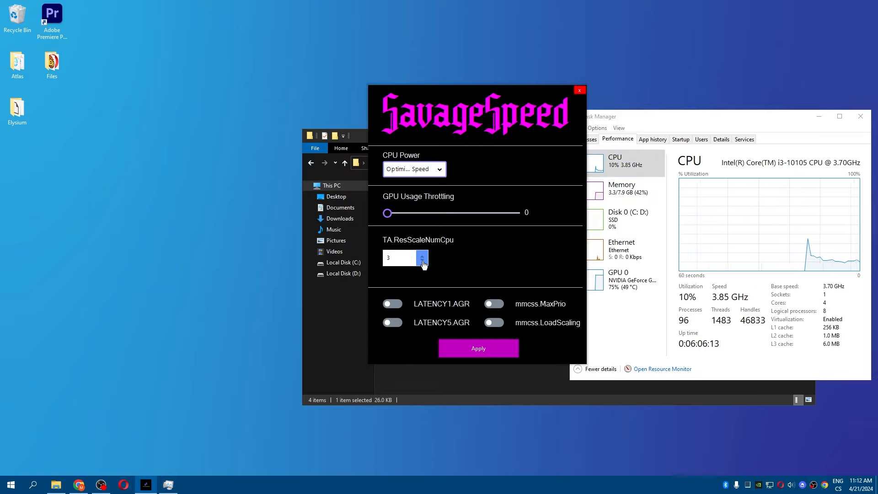
Lower TA.ResScaleNumCpu to 2 and close Task Manager.
{"action": "left_click", "coordinate": [422, 261]}
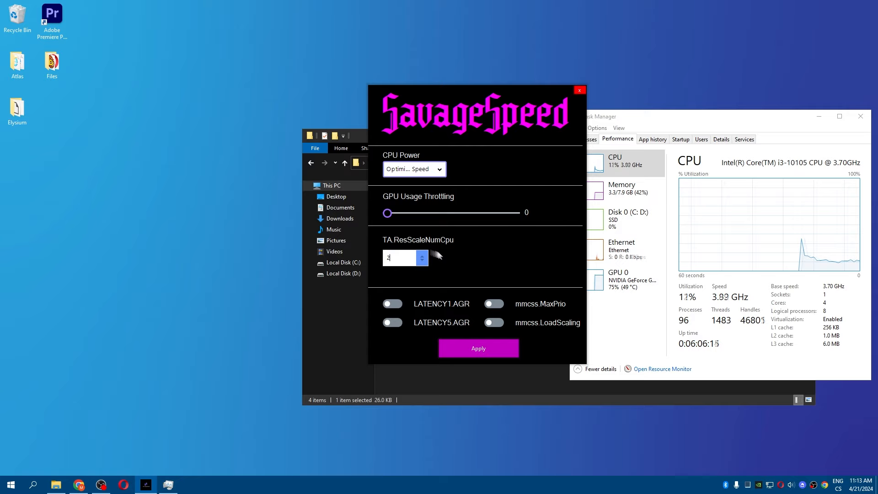
{"action": "left_click", "coordinate": [421, 253]}
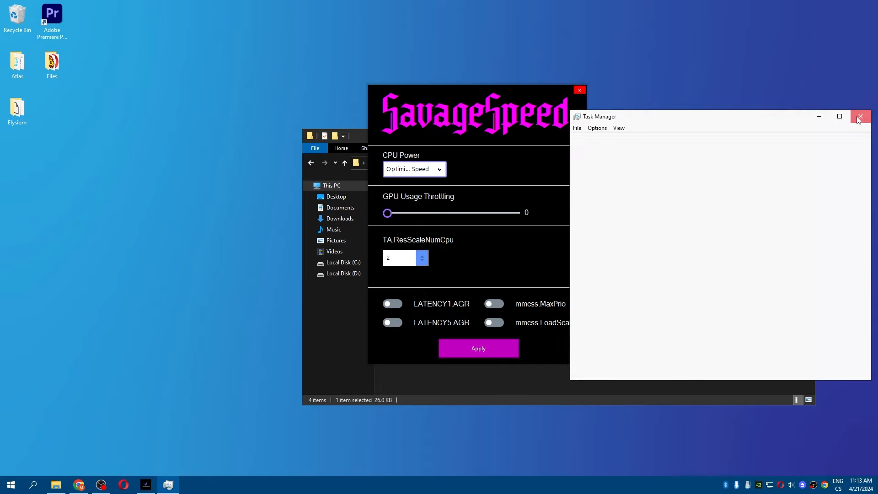
{"action": "left_click", "coordinate": [860, 116]}
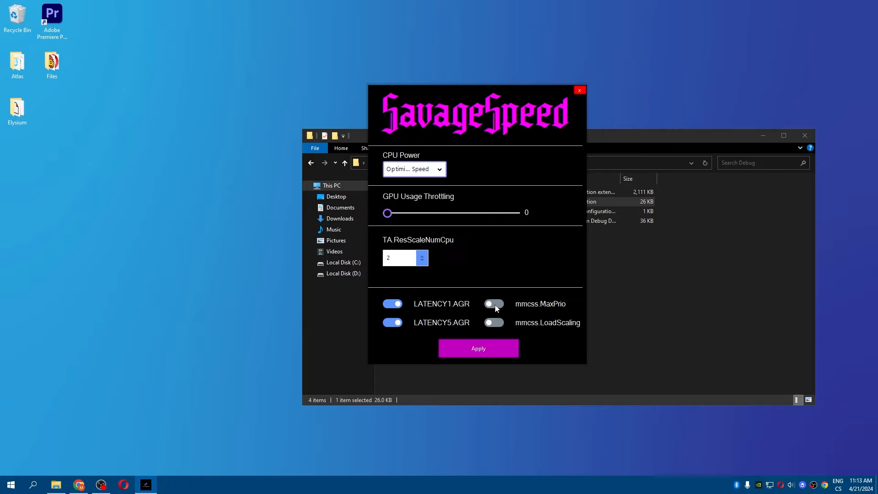
Switch on mmcss.MaxPrio and mmcss.LoadScaling so all four latency toggles are blue.
{"action": "left_click", "coordinate": [494, 304]}
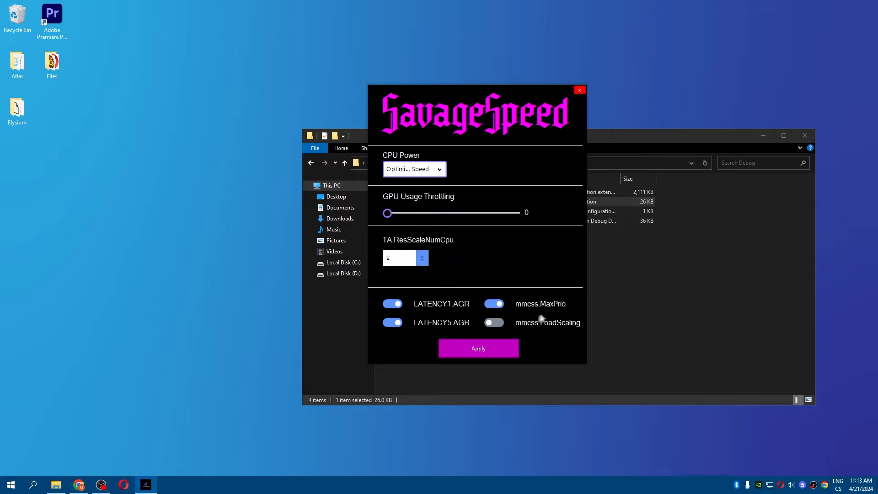
{"action": "mouse_move", "coordinate": [515, 318]}
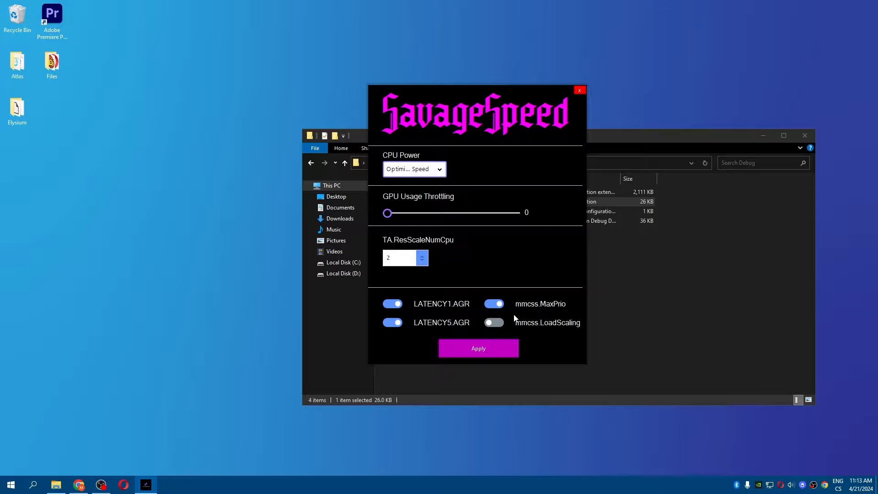
{"action": "left_click", "coordinate": [493, 322]}
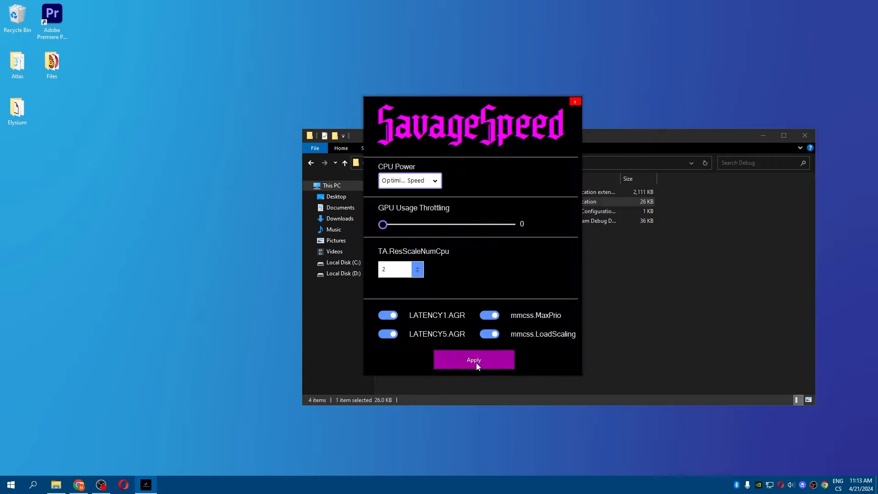
Apply the tweaks, accept the 'PC Optimized!' message and close SavageSpeed.
{"action": "left_click", "coordinate": [473, 359]}
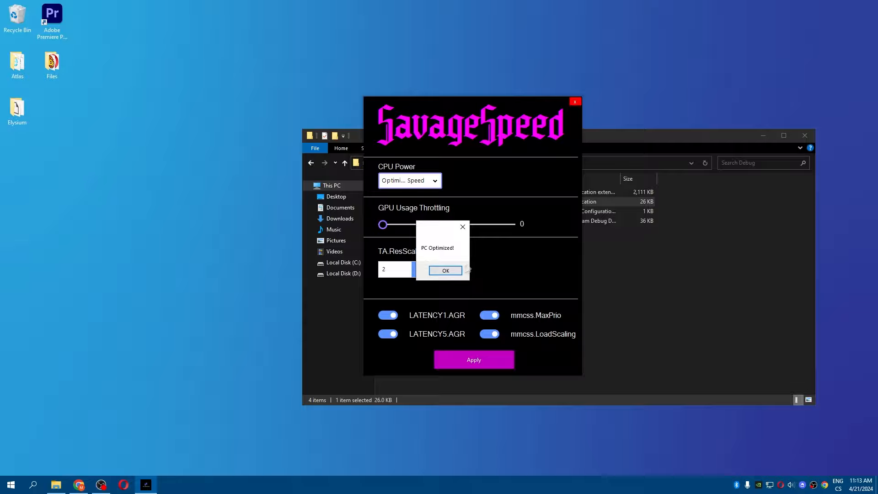
{"action": "left_click", "coordinate": [445, 270]}
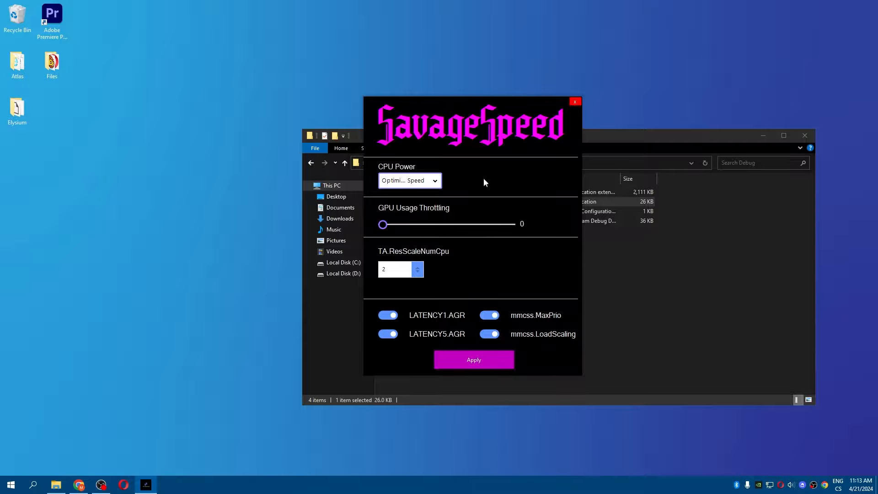
{"action": "left_click", "coordinate": [575, 101]}
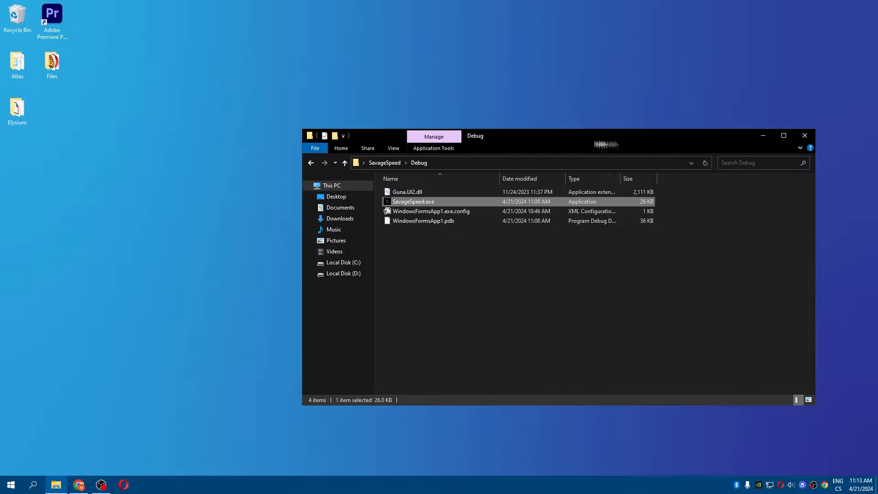